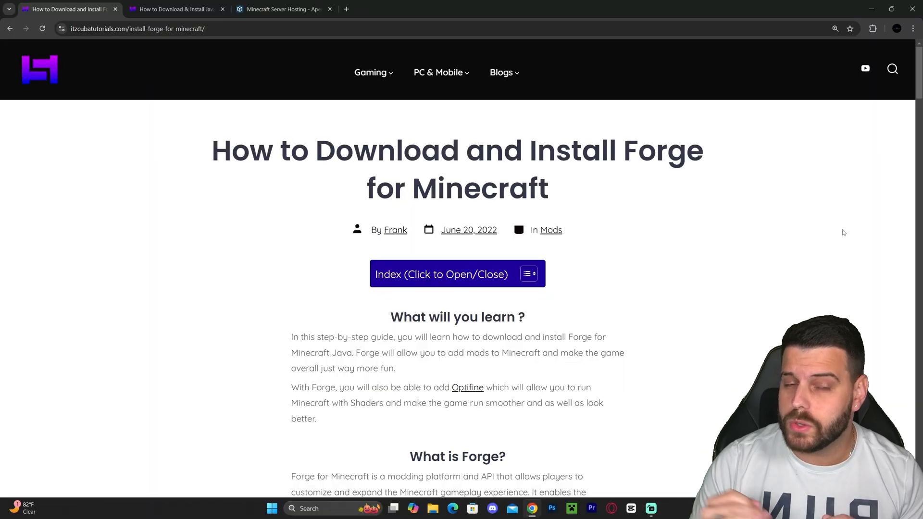
# Reach the Forge download site from the 'Download Forge Here' link in the itzCuba guide.
pyautogui.scroll(-3)
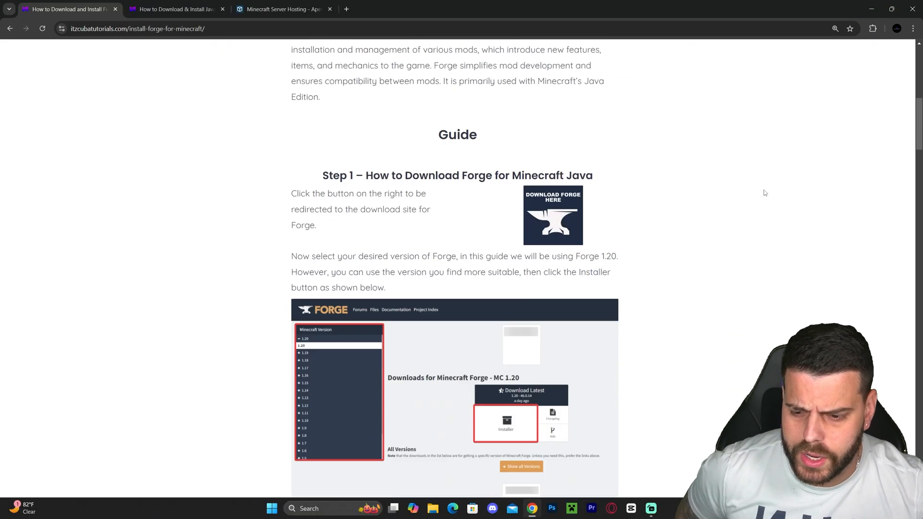
pyautogui.scroll(3)
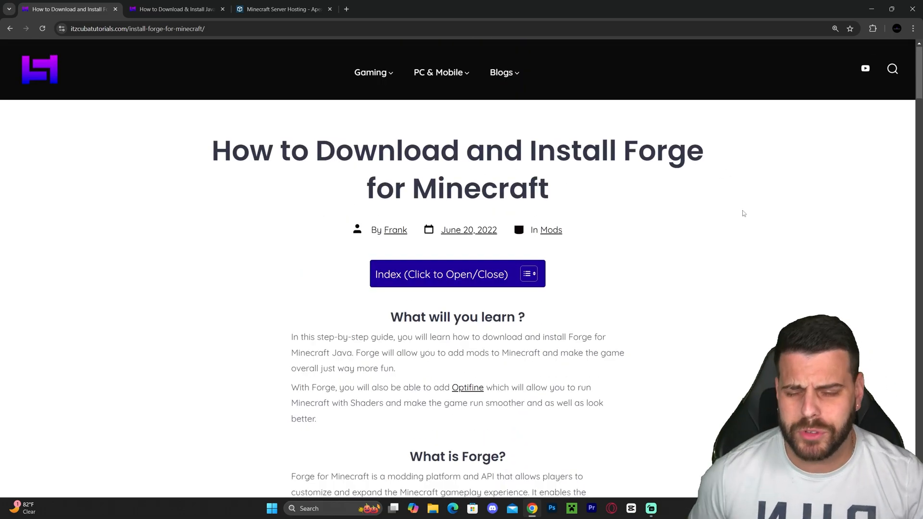
pyautogui.scroll(-3)
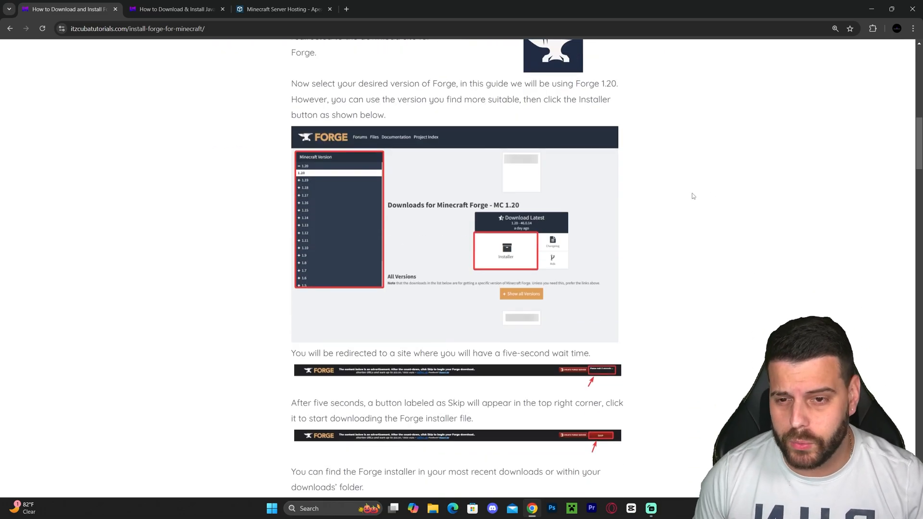
pyautogui.scroll(-3)
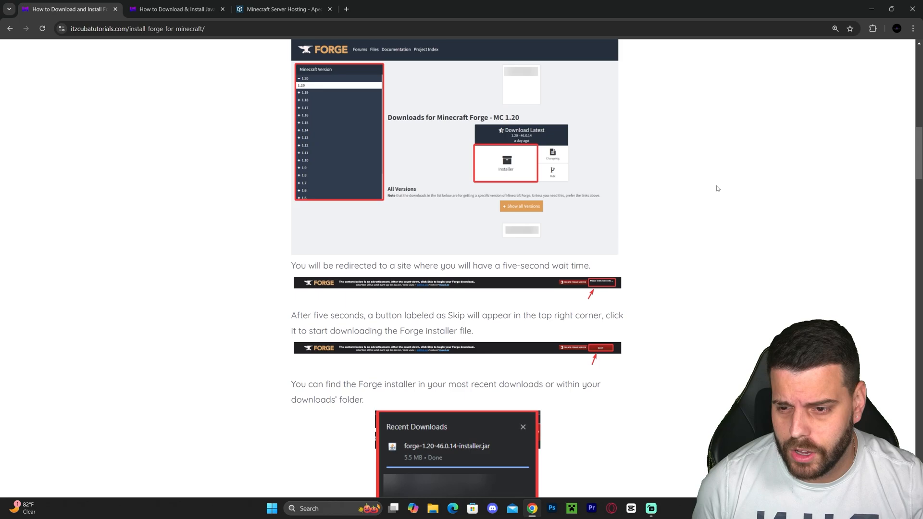
pyautogui.scroll(3)
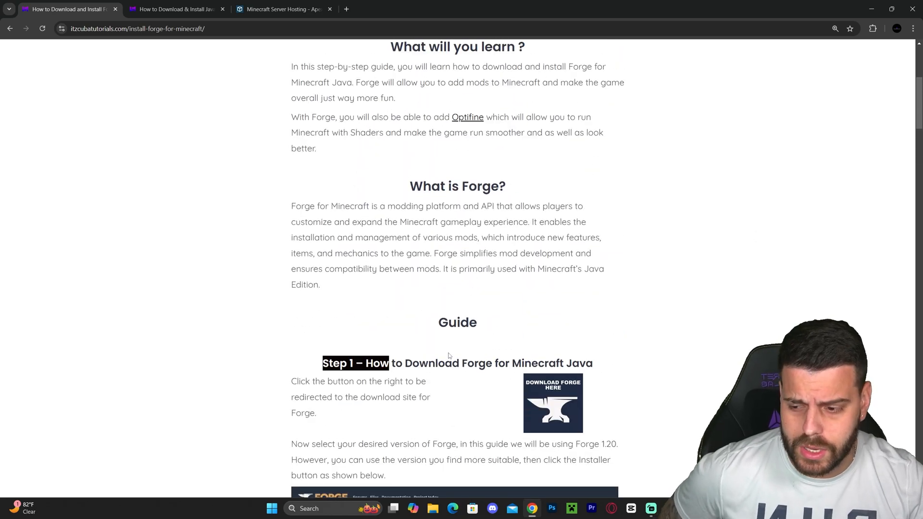
pyautogui.click(552, 403)
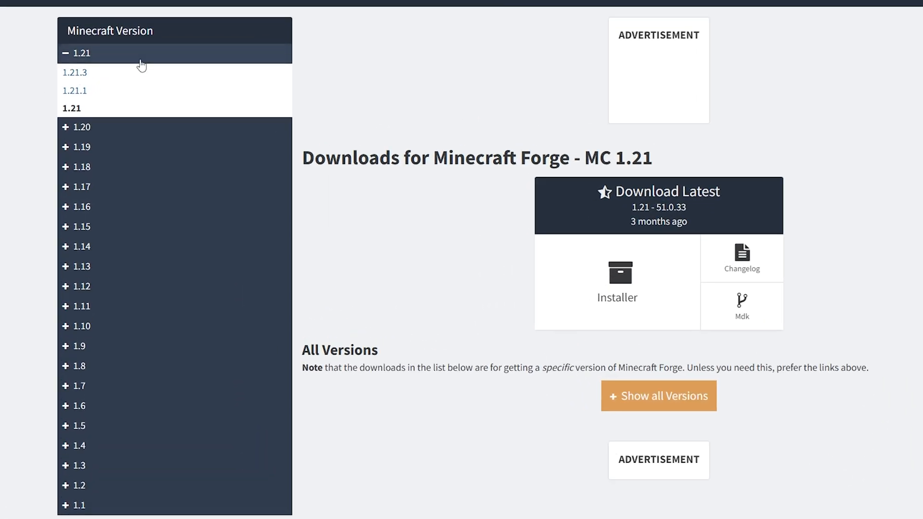
# Choose Minecraft 1.21.3 in the version sidebar and download its Forge installer.
pyautogui.click(74, 73)
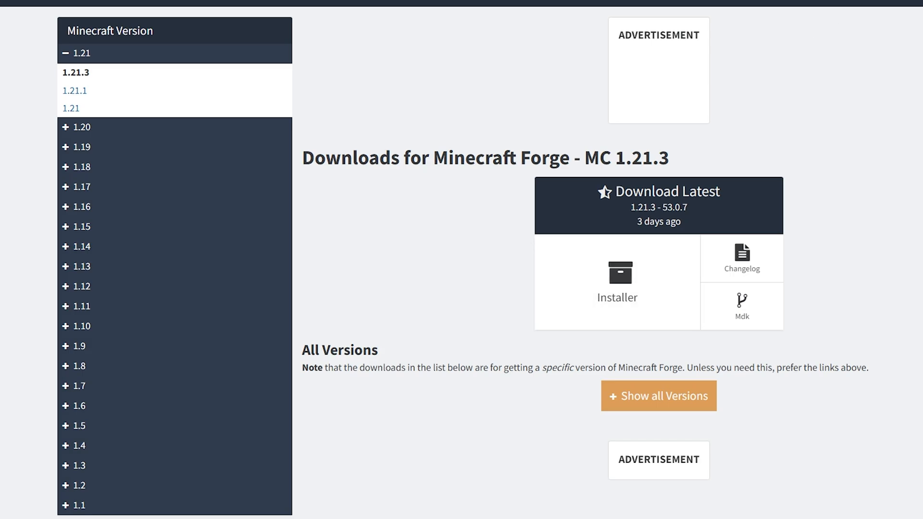
pyautogui.click(617, 278)
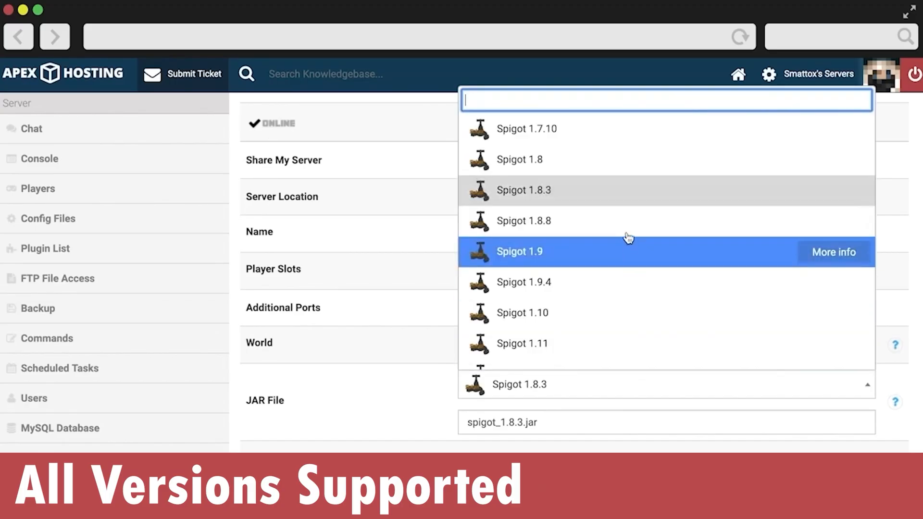
# Move onto the Apex Hosting site and reach the Choose Your Plan section with RAM sizes and monthly prices.
pyautogui.click(524, 221)
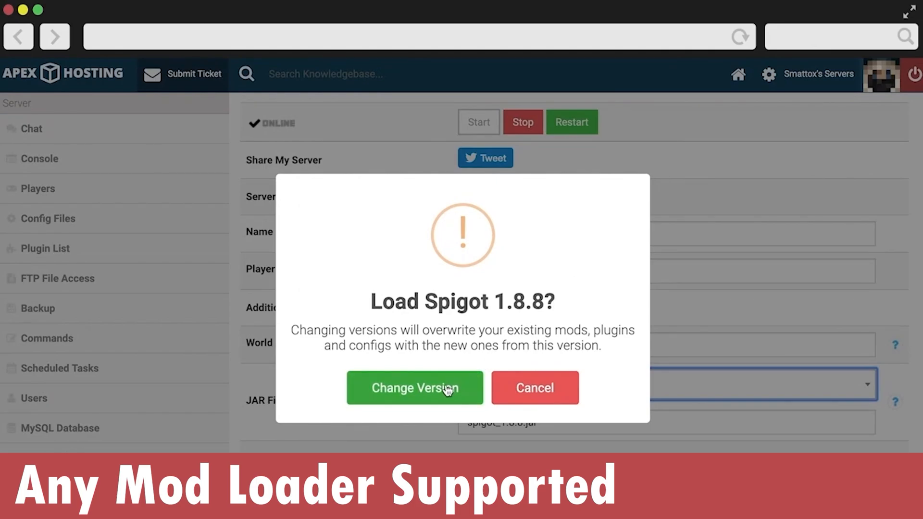
pyautogui.click(415, 387)
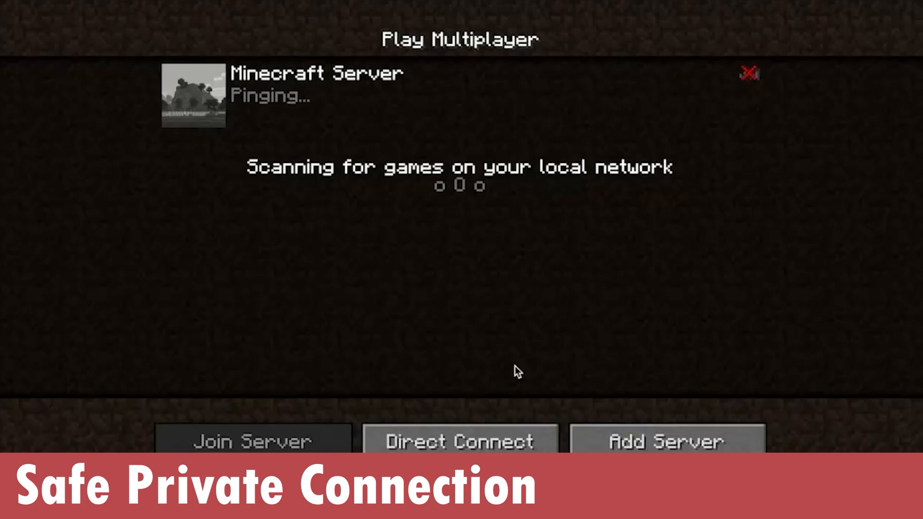
pyautogui.click(248, 440)
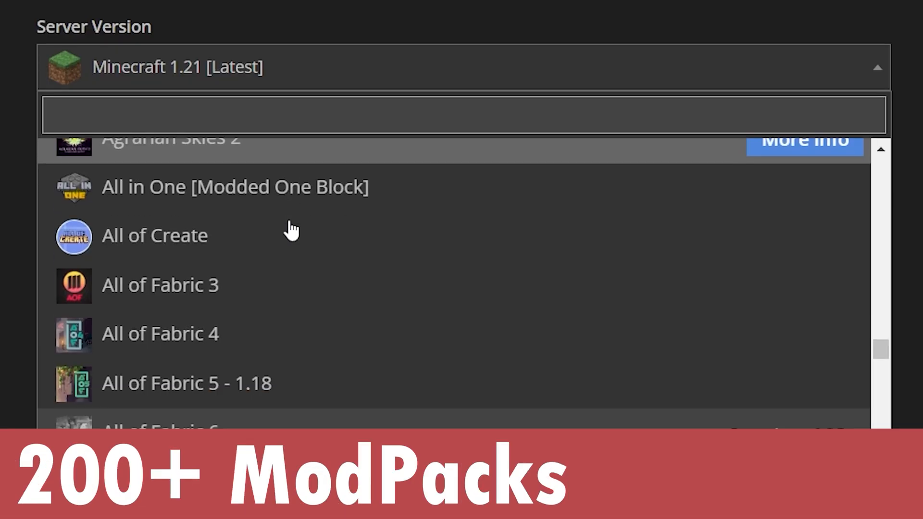
pyautogui.scroll(-3)
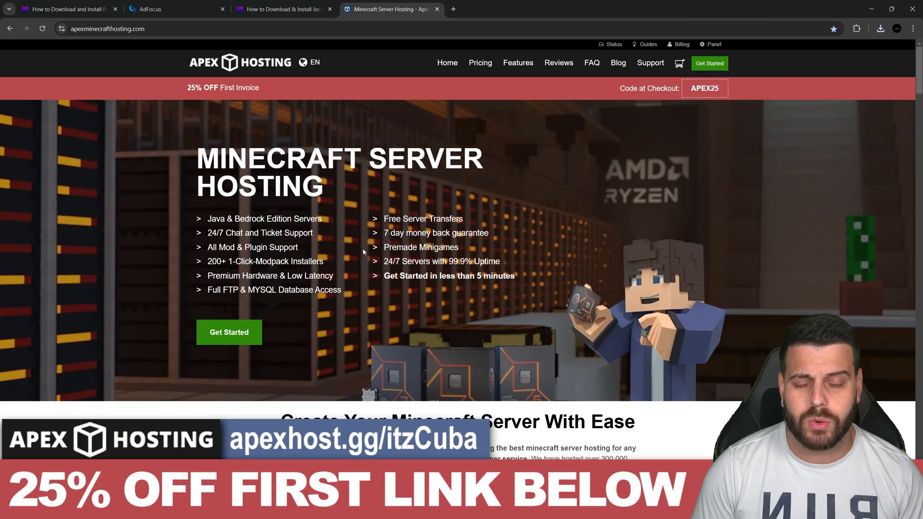
pyautogui.scroll(-3)
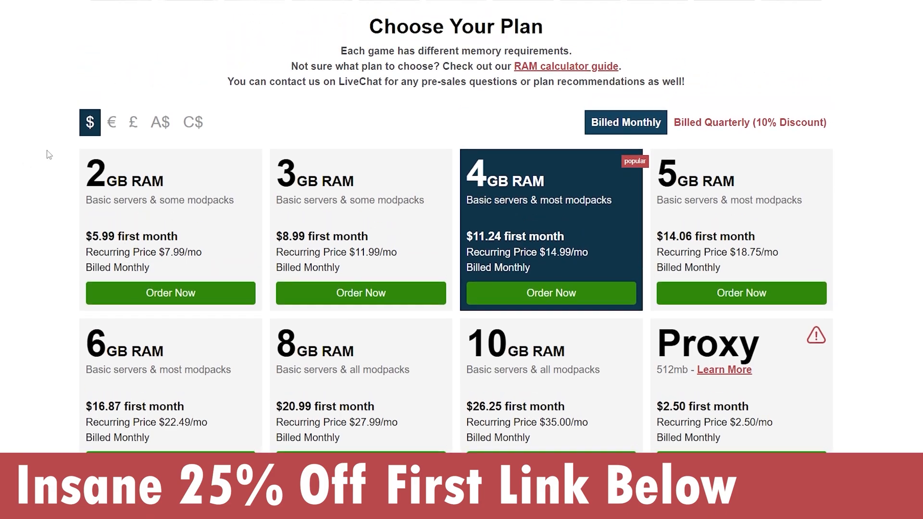